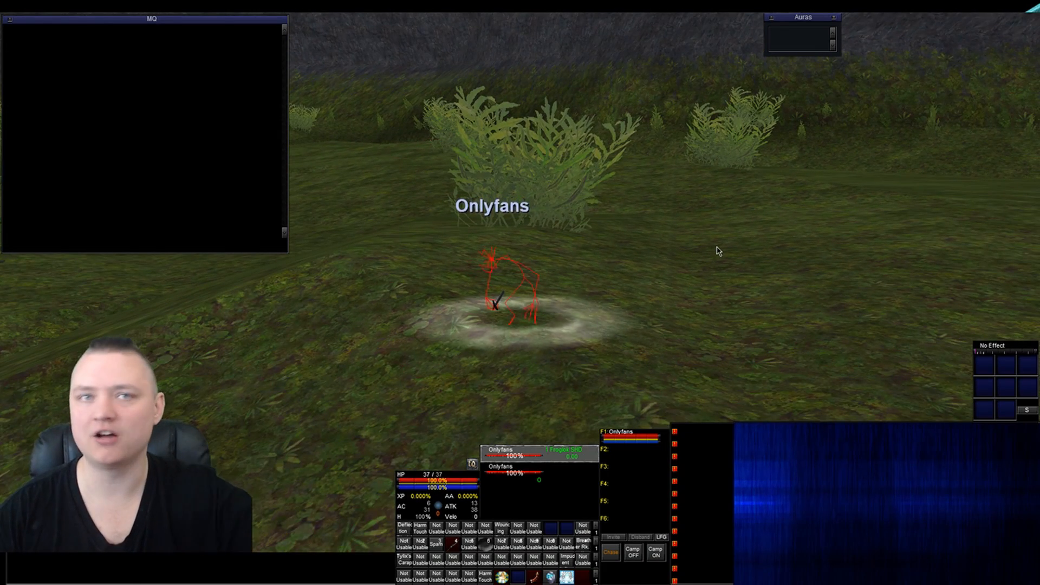
type("/plu")
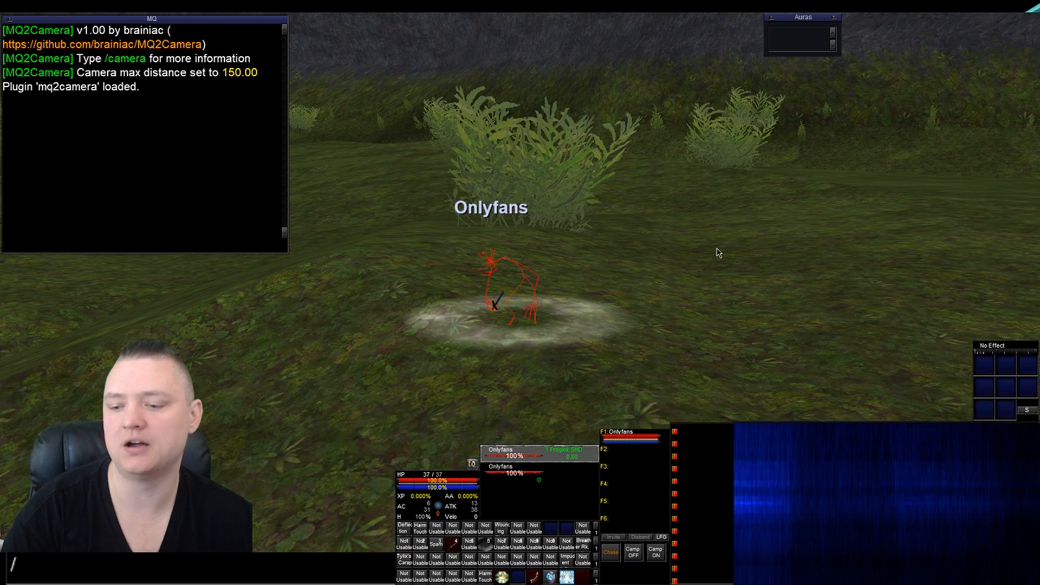
type("camera")
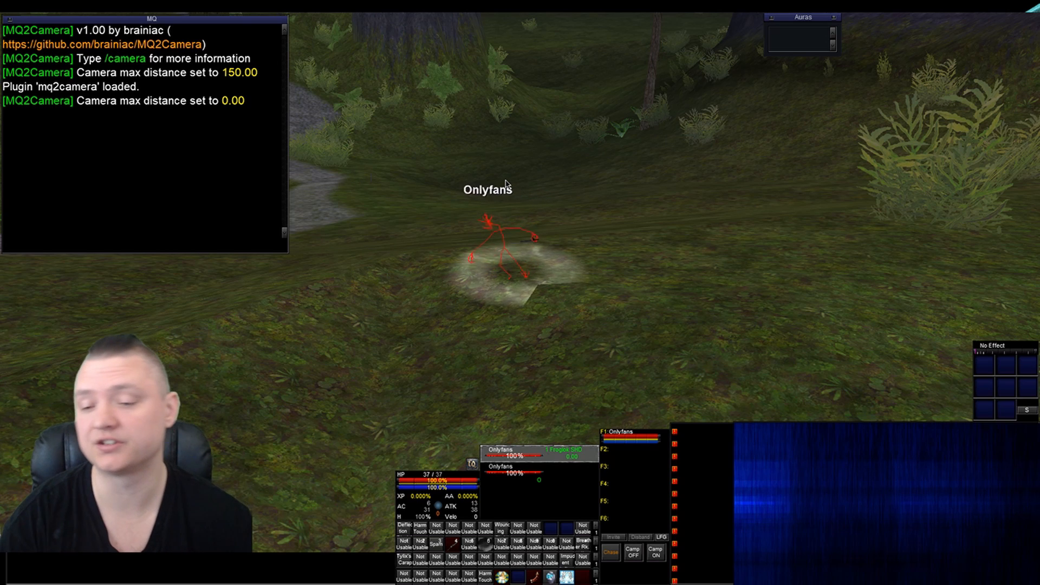
type("/camer")
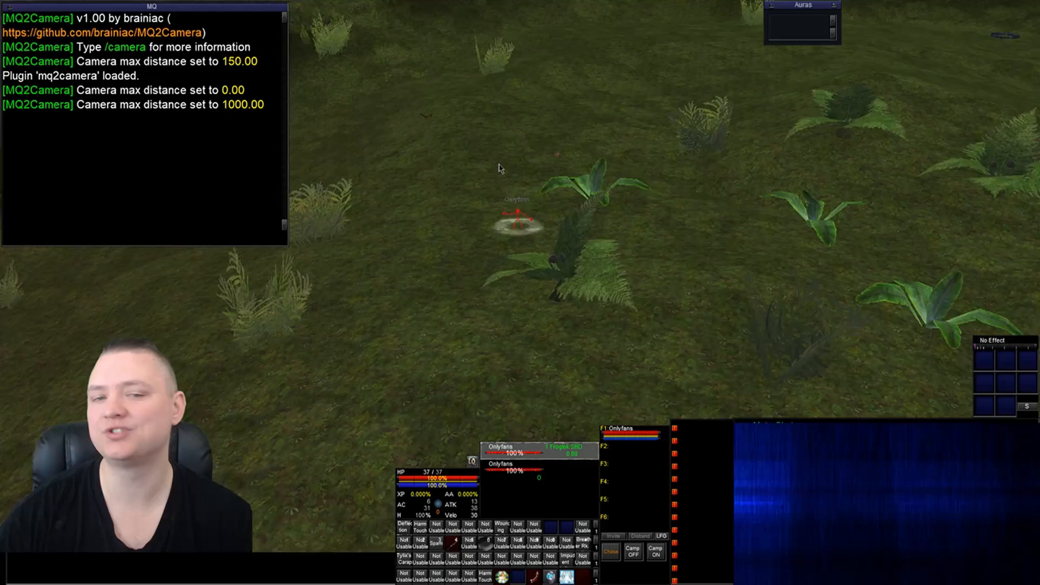
type("/cam")
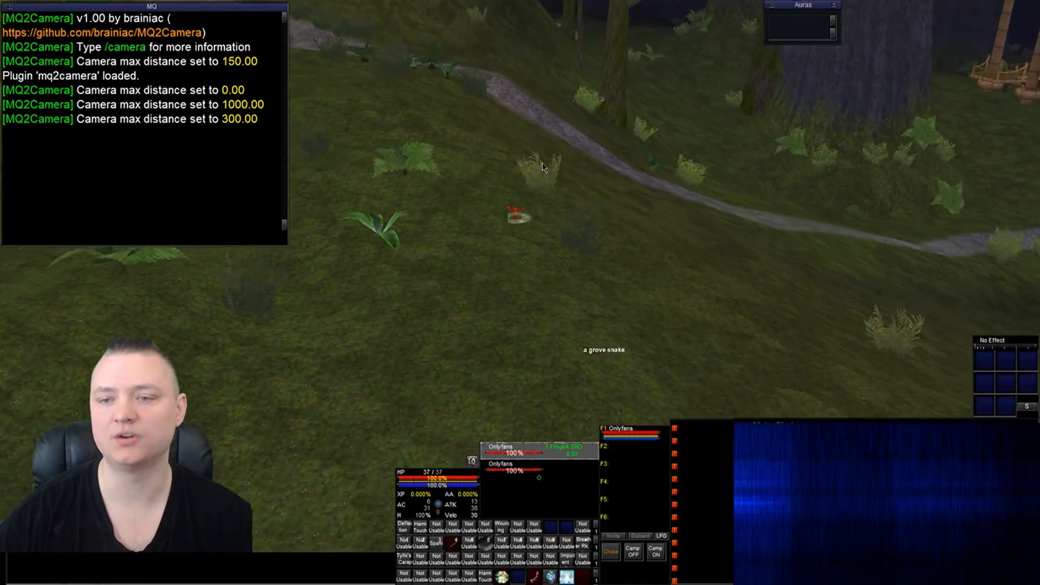
type("/camera distance 300")
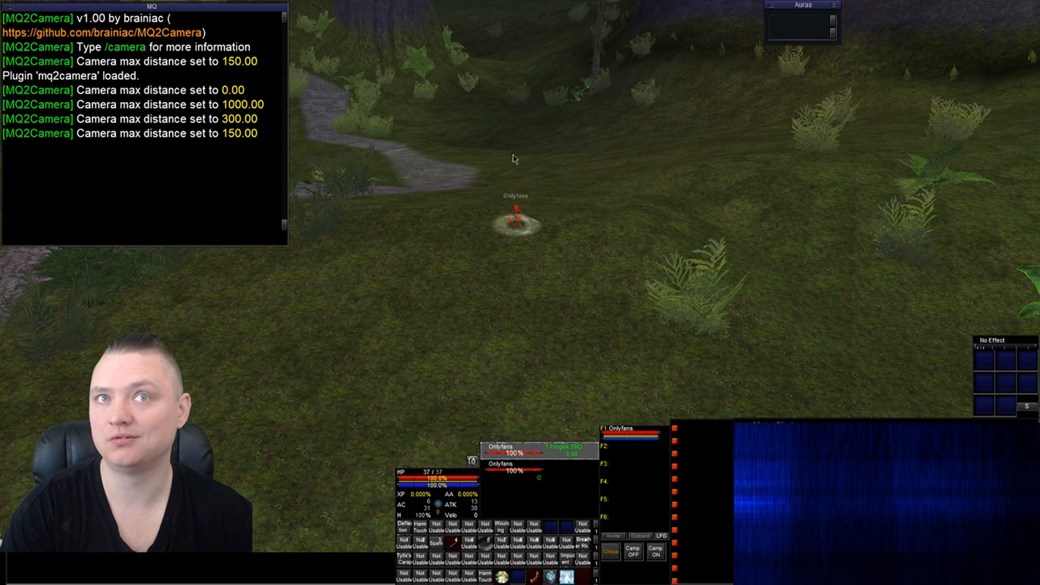
type("/who npc")
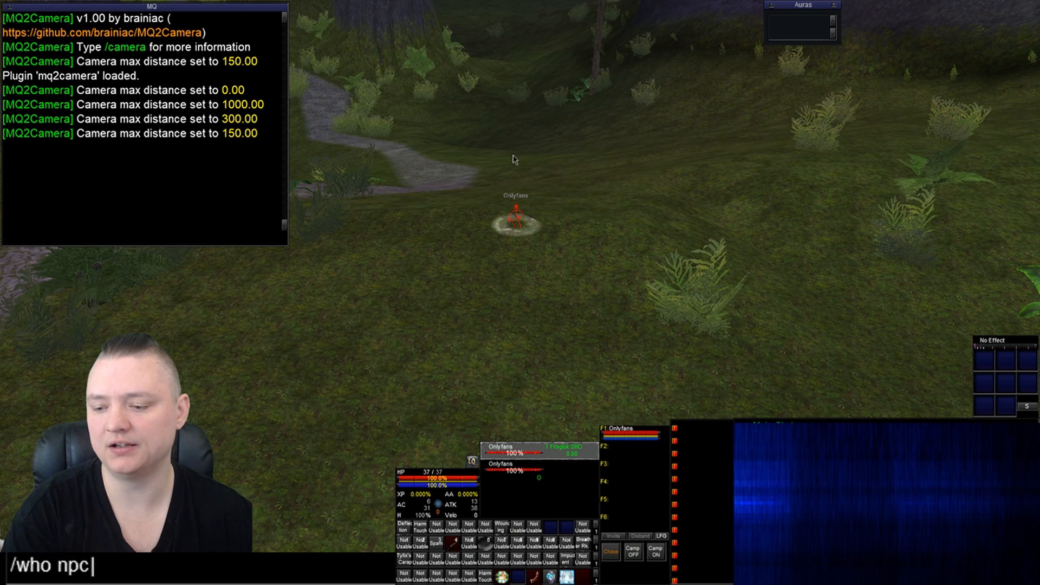
type("named 1")
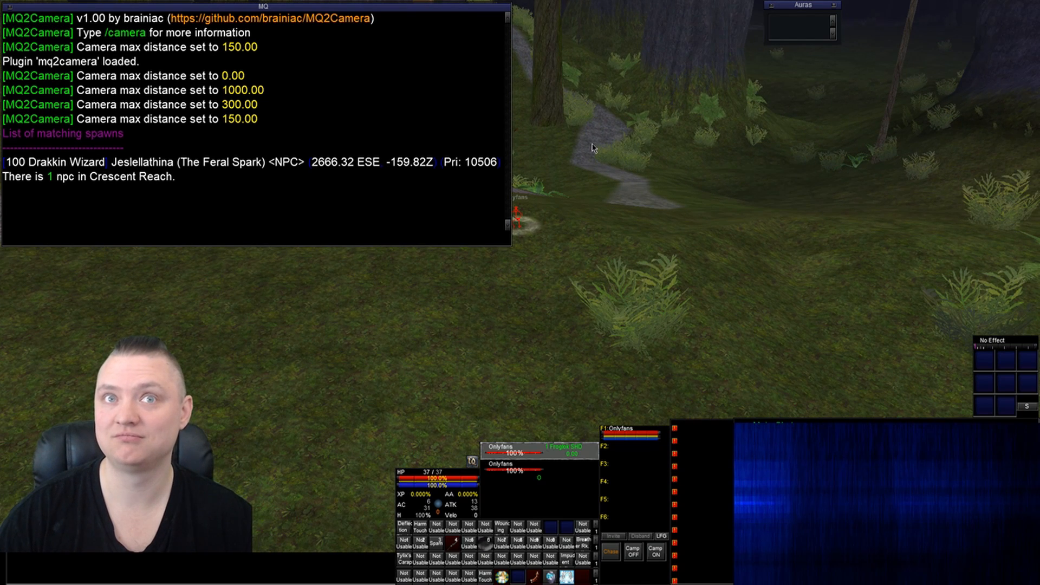
type("/camera attach")
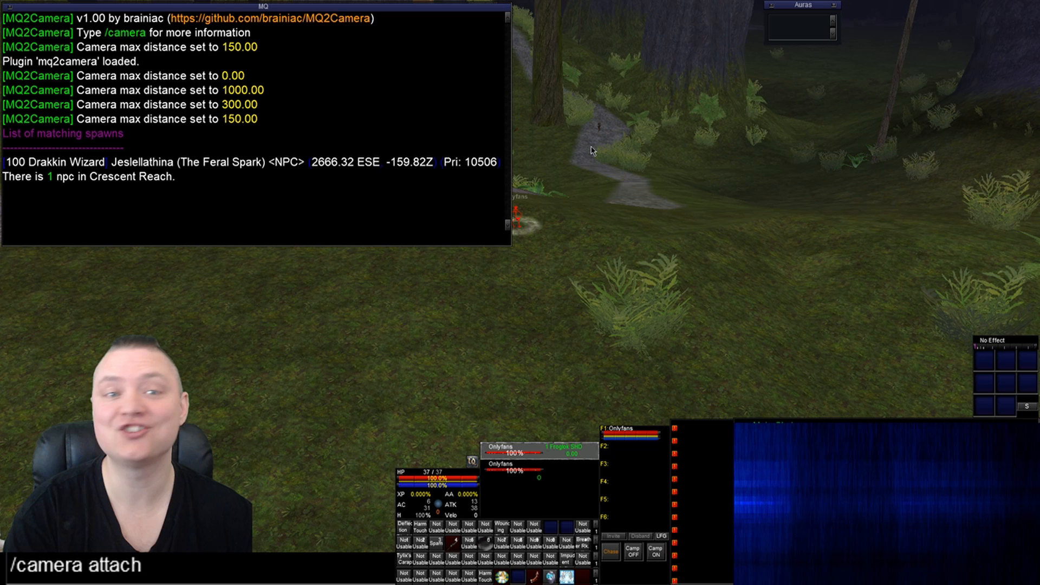
type("jes")
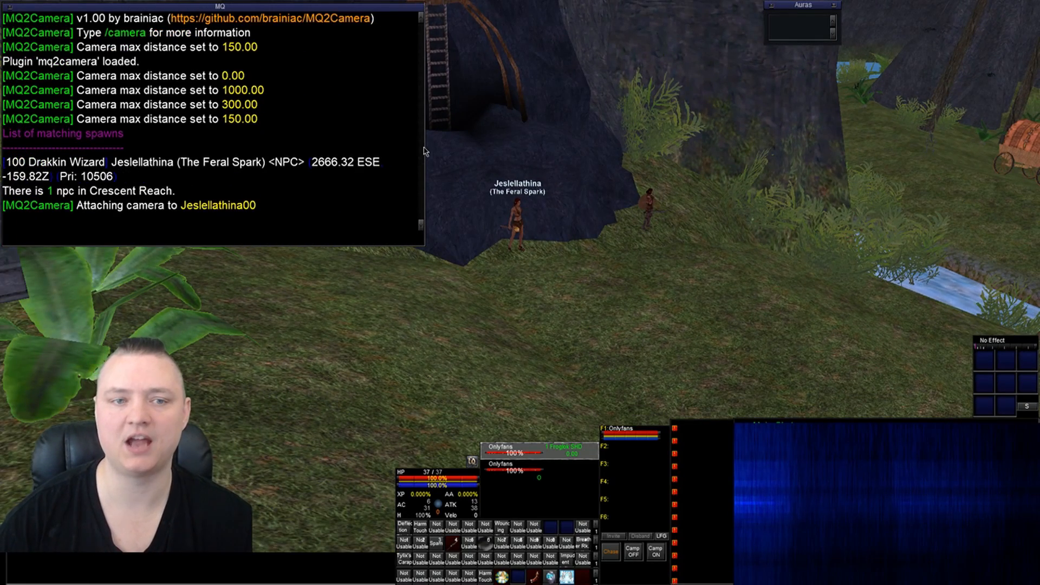
type("/camera")
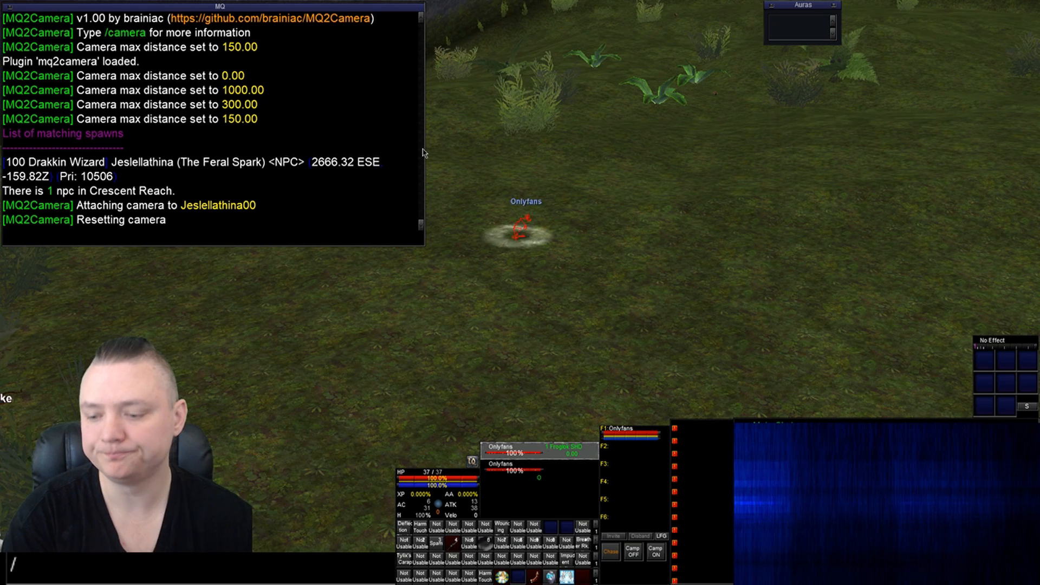
type("/camera")
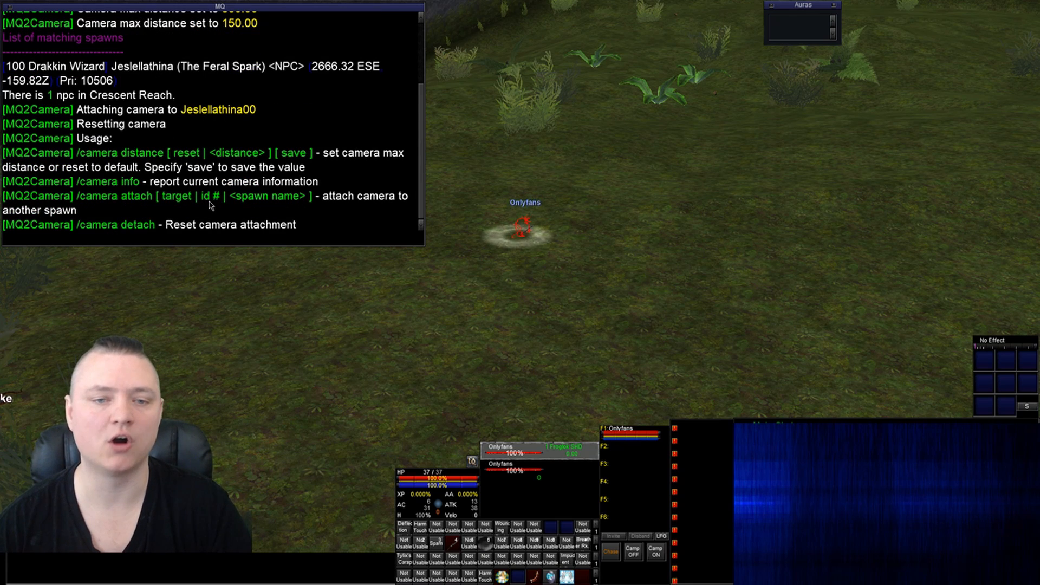
mouse_move(391, 201)
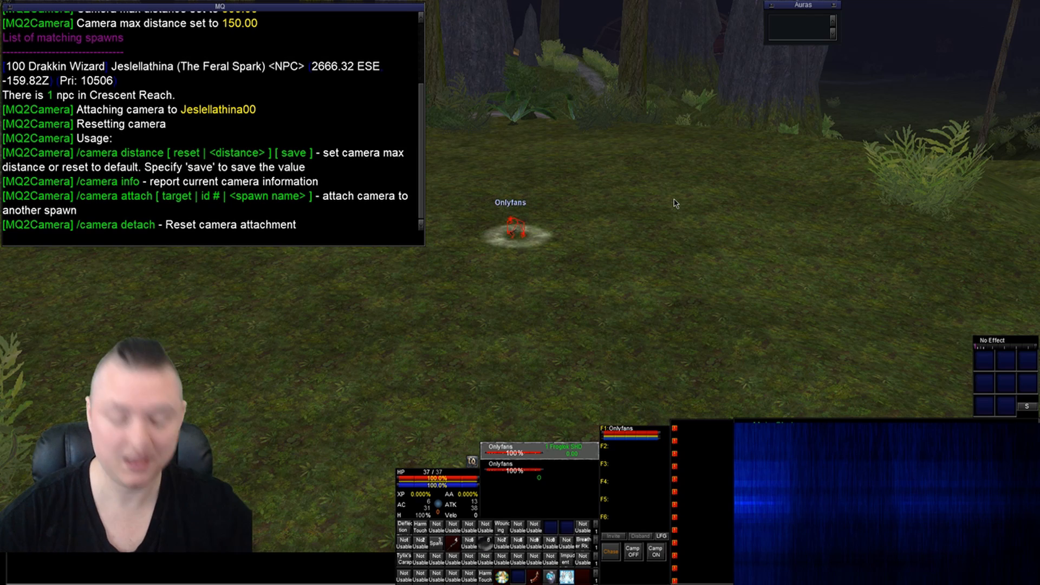
type("/camer")
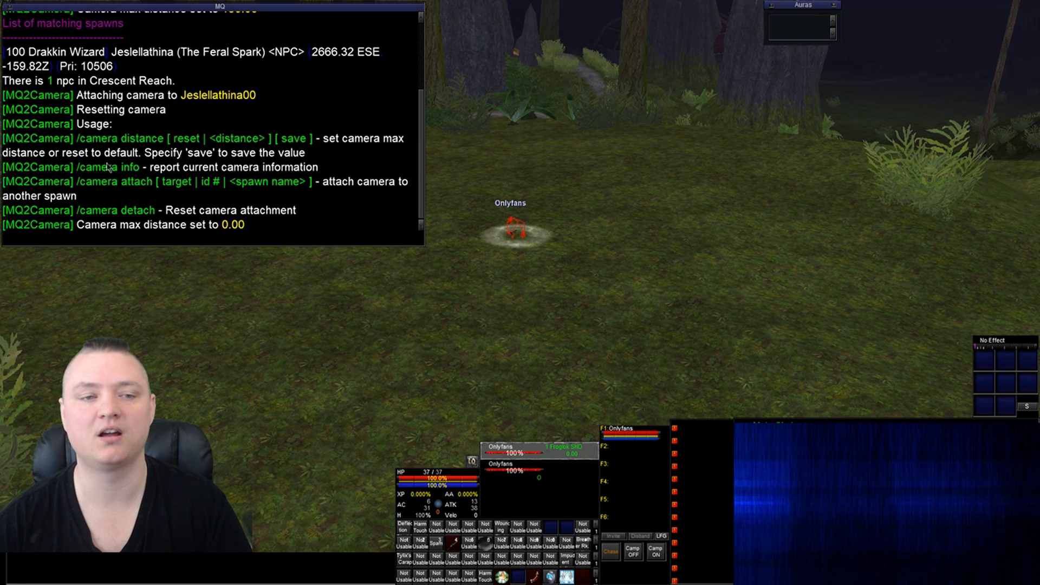
type("/camera di")
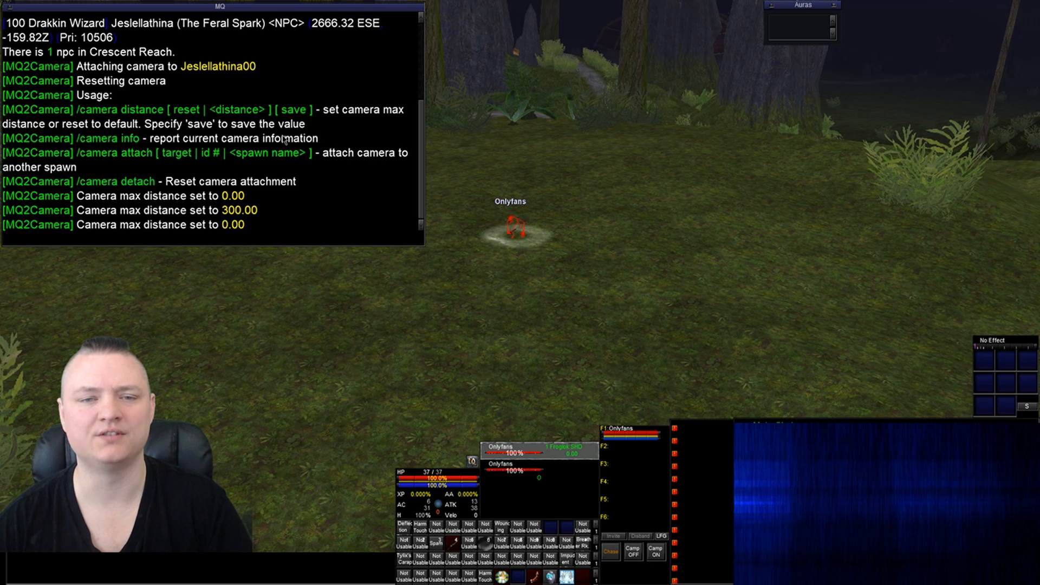
type("/camer")
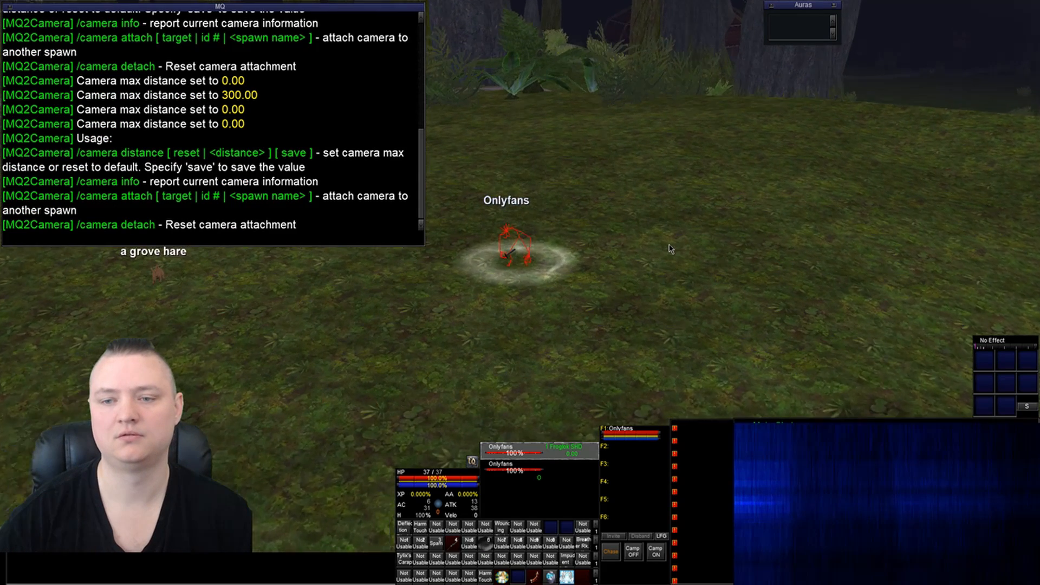
type("/camer dist")
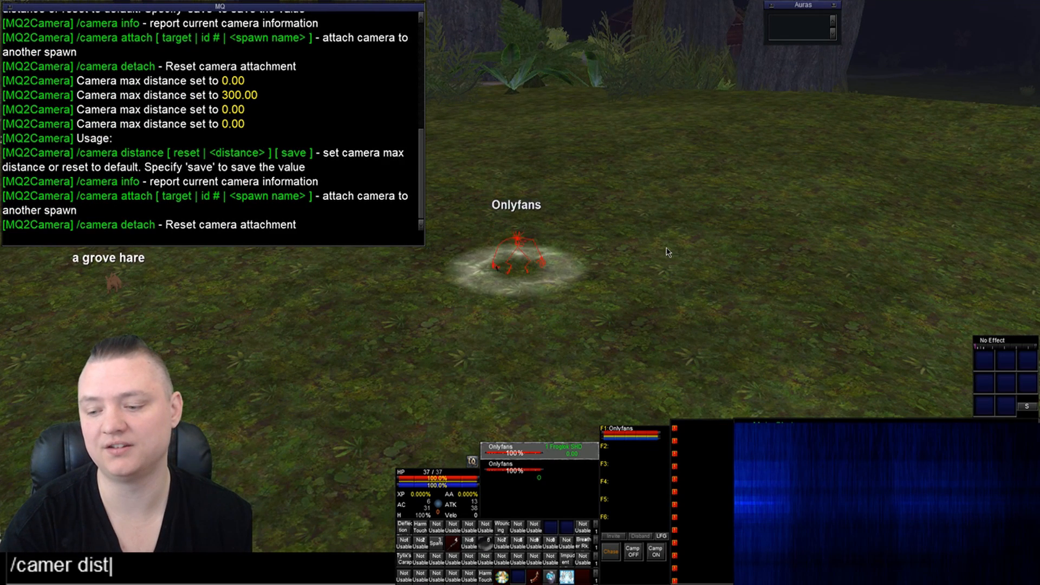